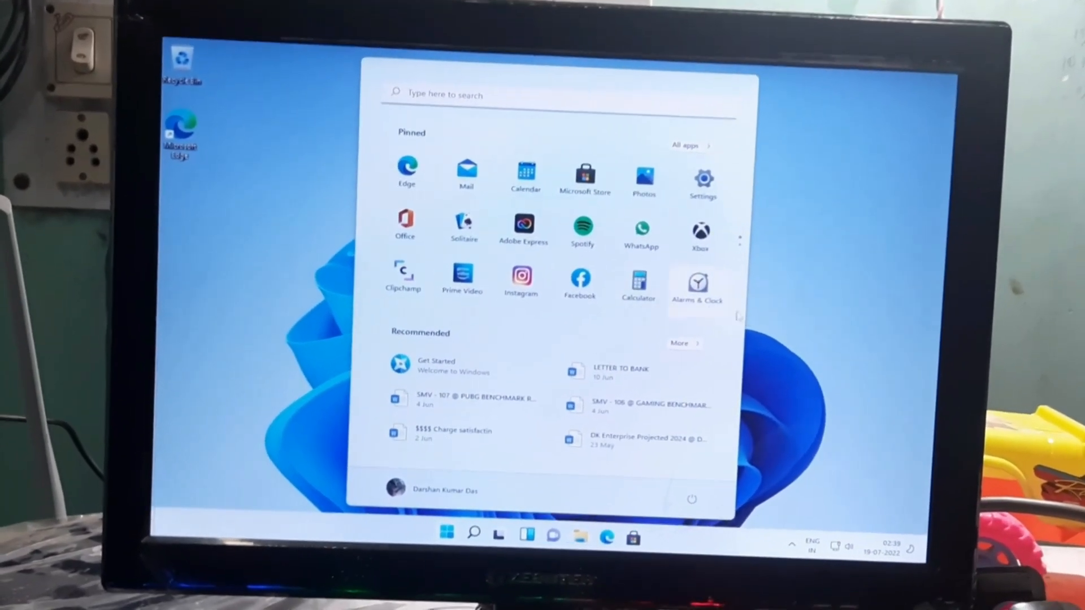
Reach Settings > System > About from Start and scroll to the Device and Windows specifications.
click(446, 515)
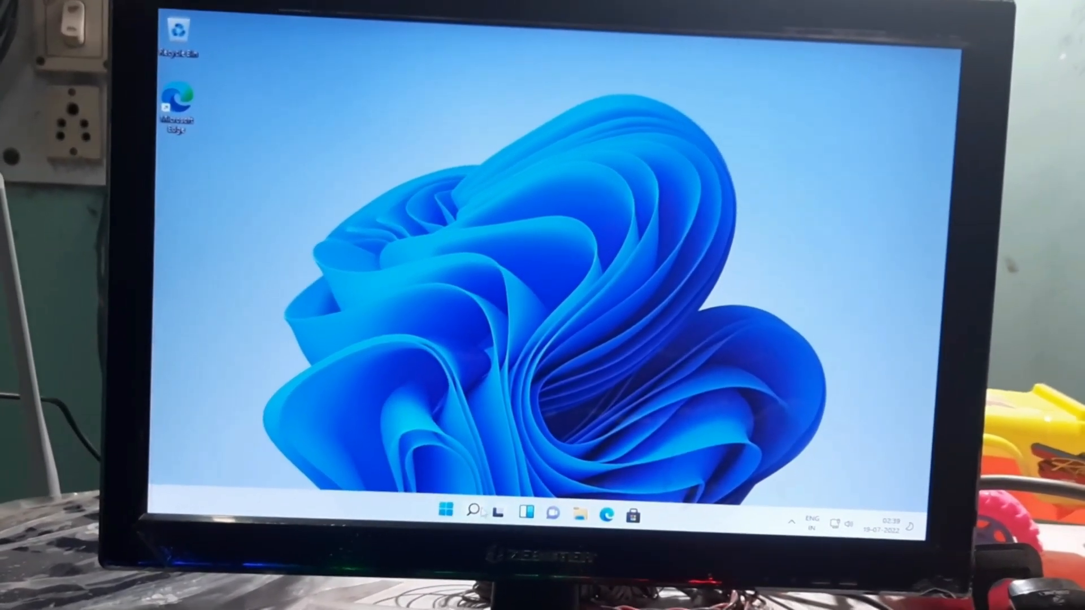
click(448, 511)
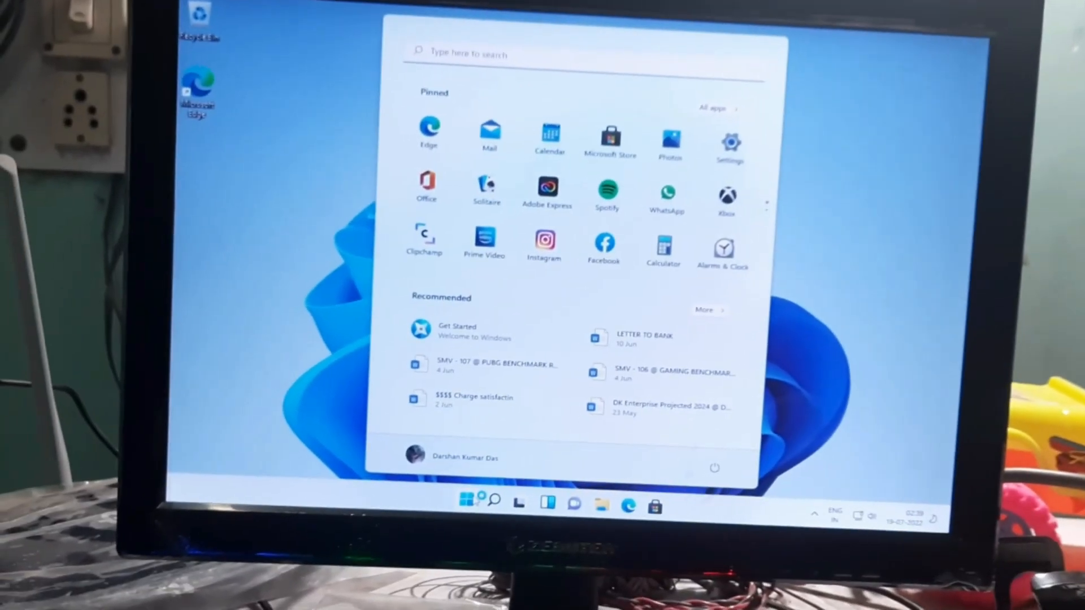
click(730, 138)
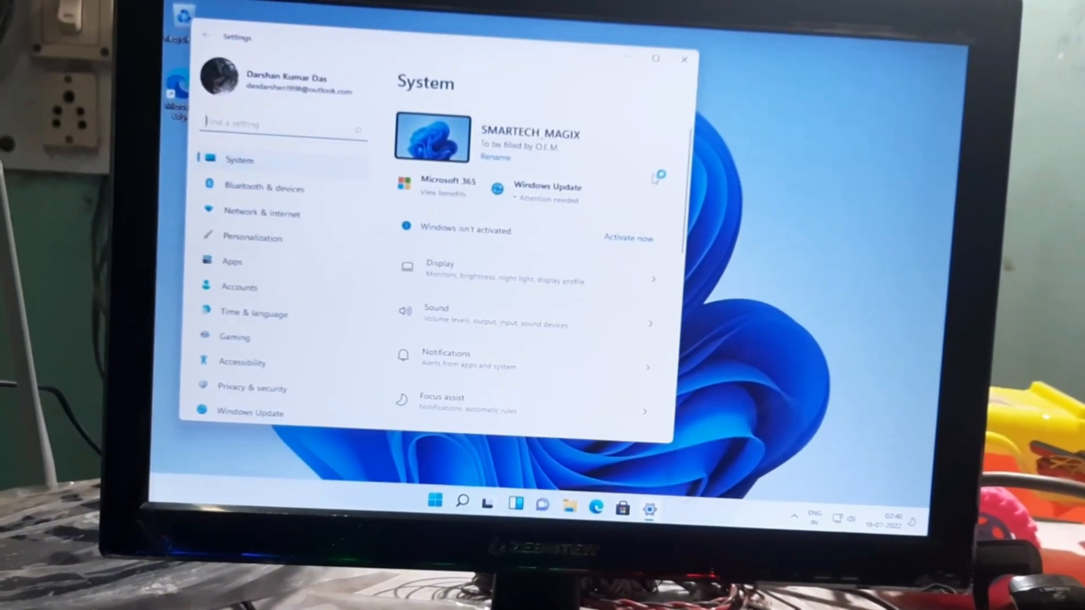
scroll(down, 3)
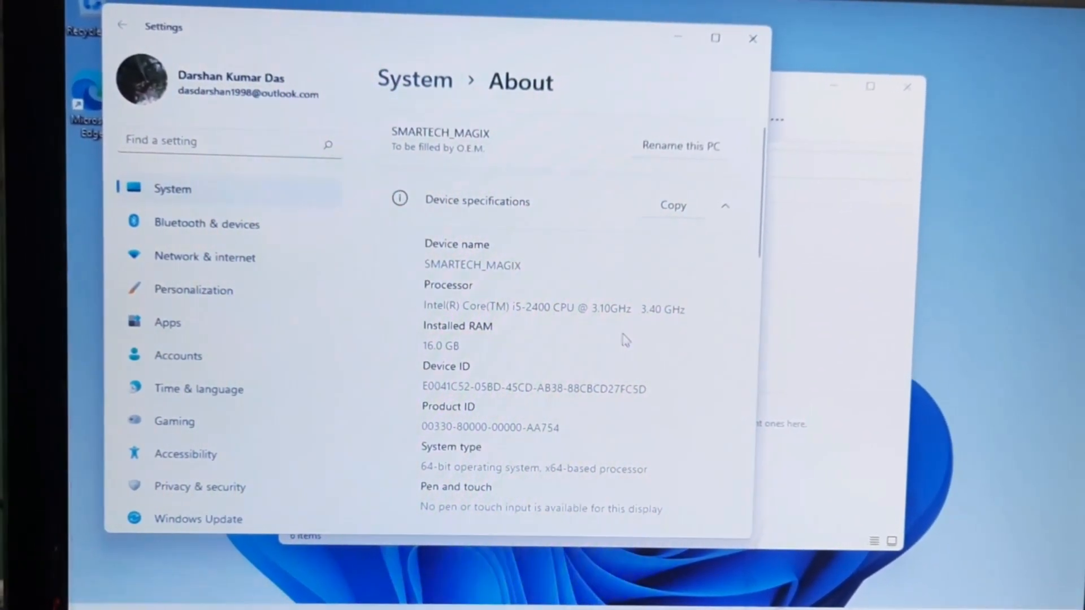
scroll(down, 3)
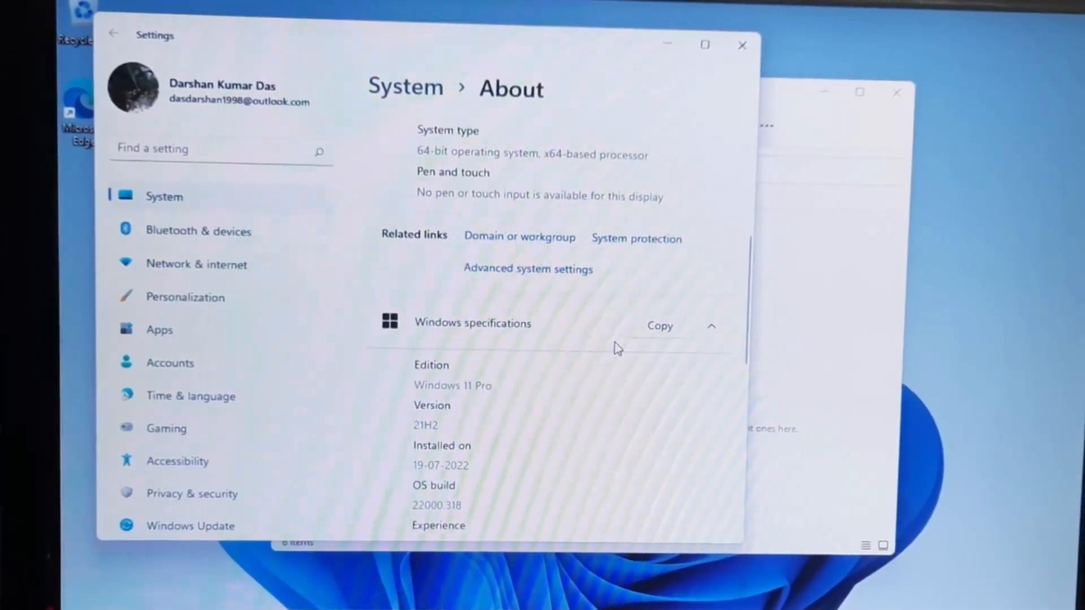
scroll(down, 3)
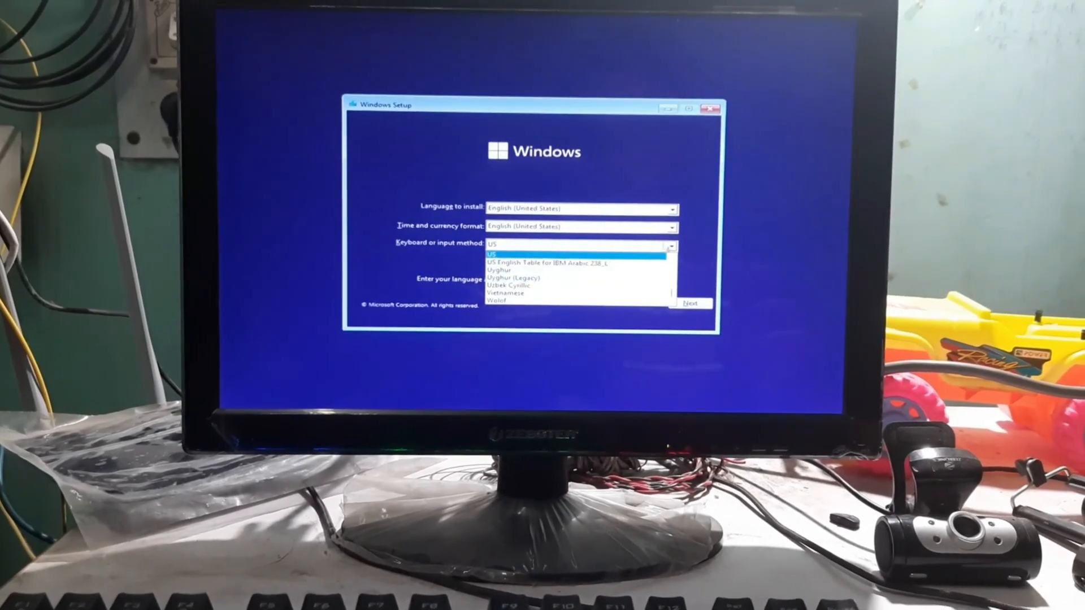
Confirm the keyboard layout, continue to install Windows 11 Pro and dismiss the can't-run warning.
click(491, 244)
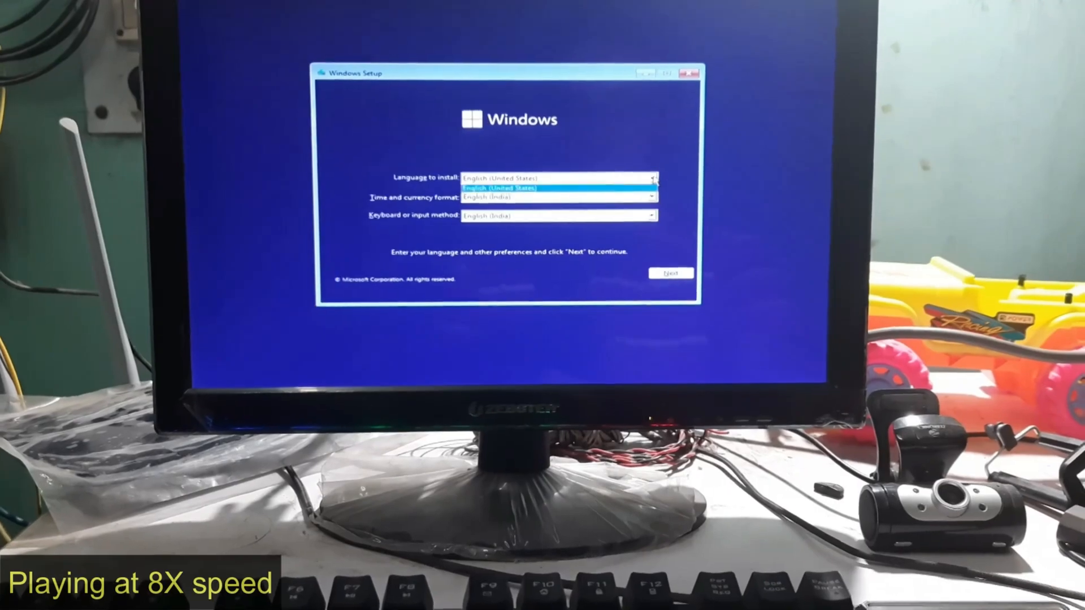
click(669, 273)
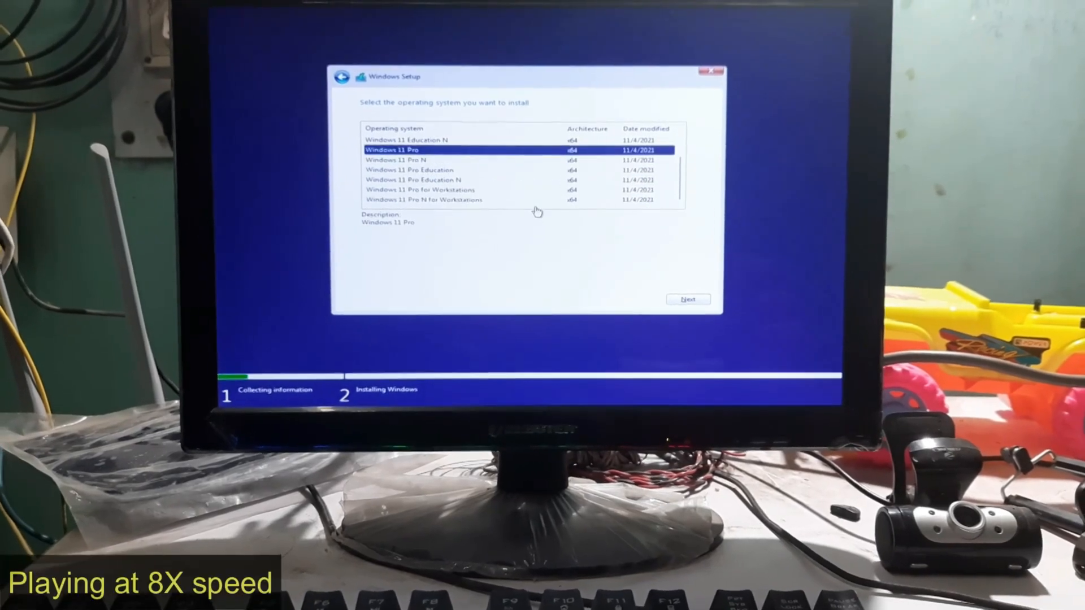
click(688, 298)
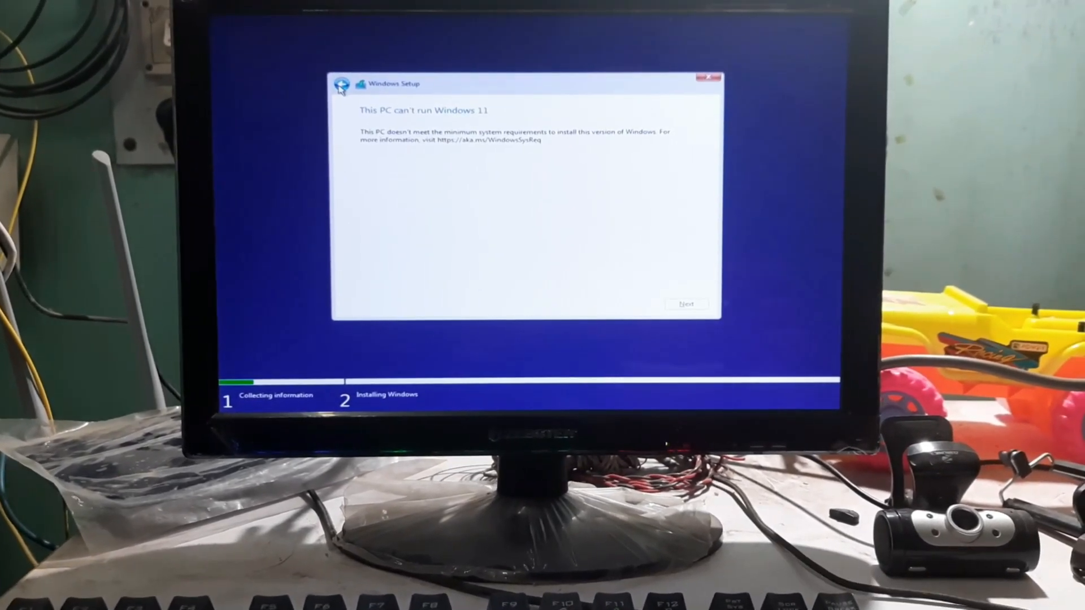
click(686, 303)
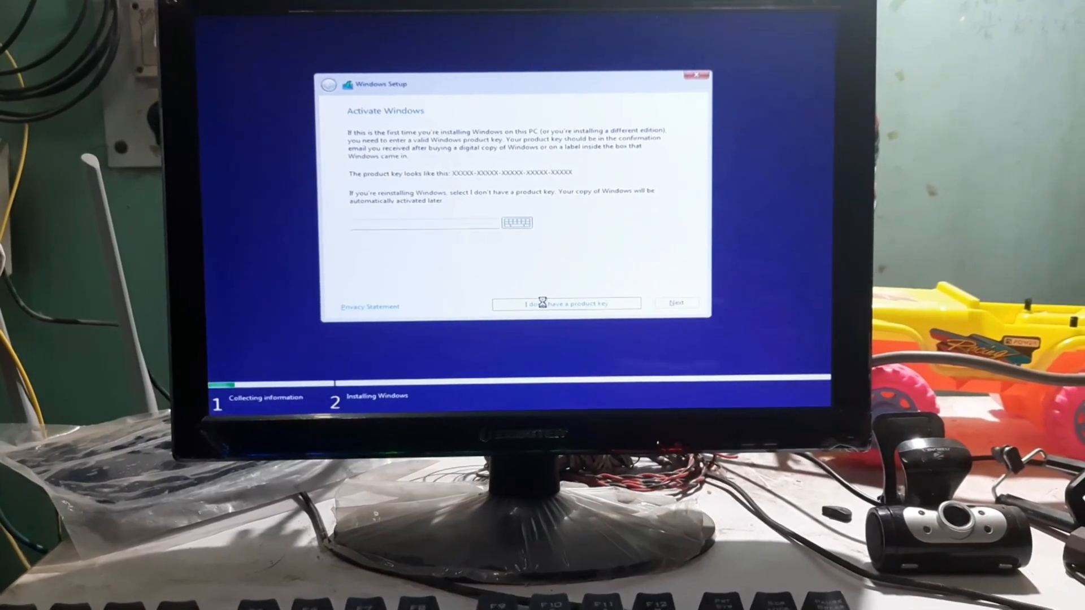
Skip the product key and pick the Windows 11 Home edition, ending back at Install now.
click(565, 303)
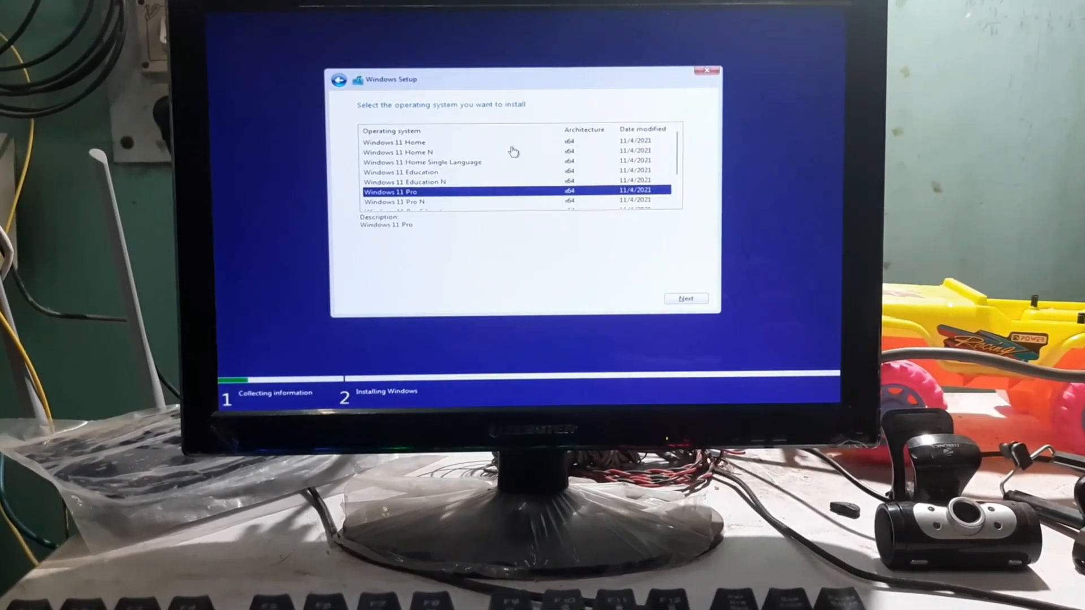
click(414, 142)
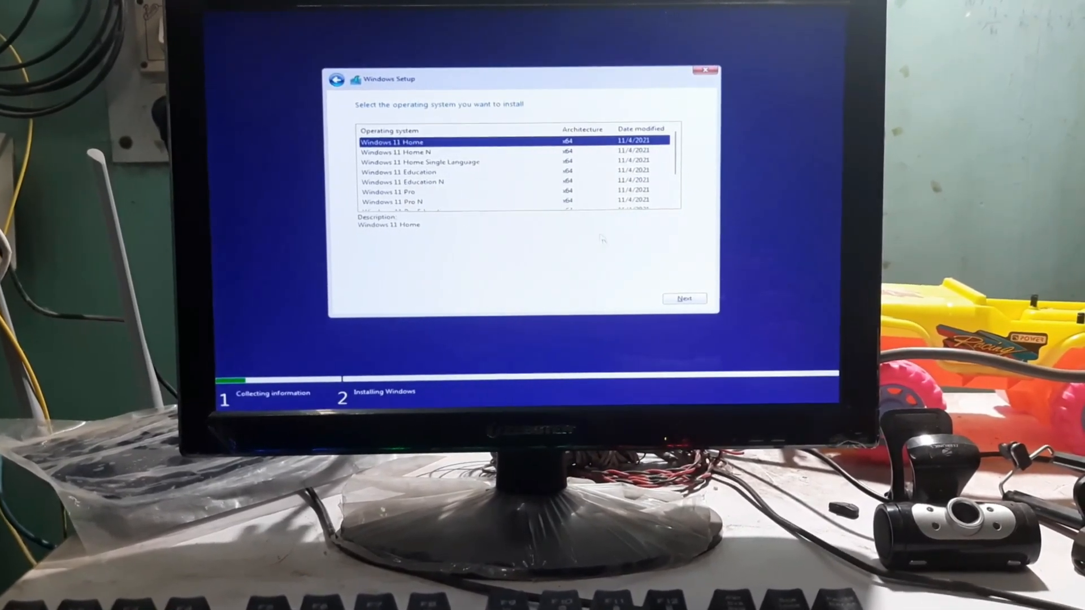
click(685, 298)
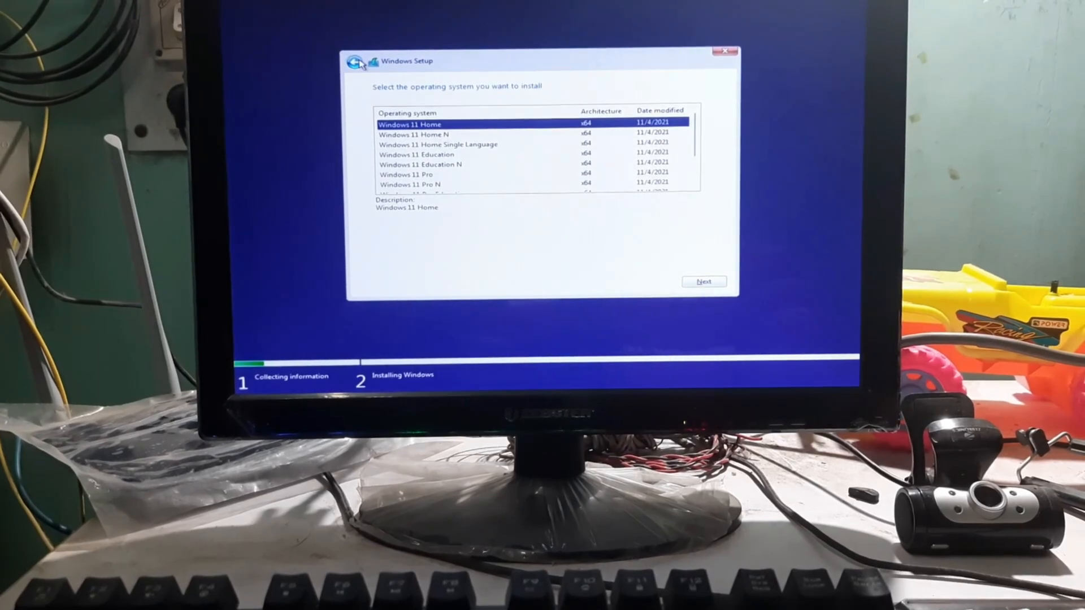
click(704, 281)
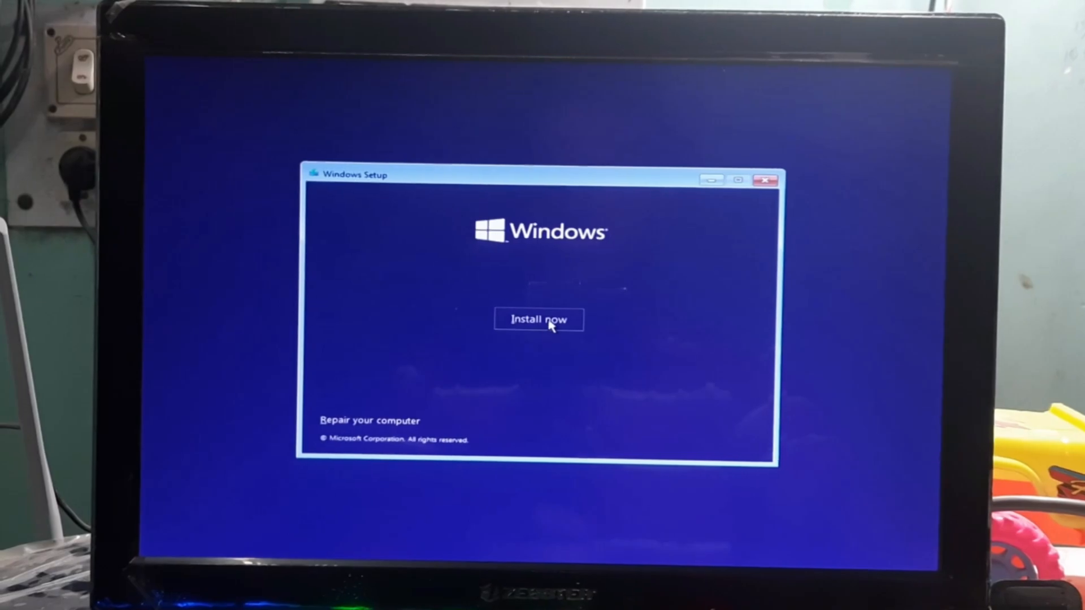
Begin installation with no product key, select Windows 11 Pro and accept the license terms.
click(539, 320)
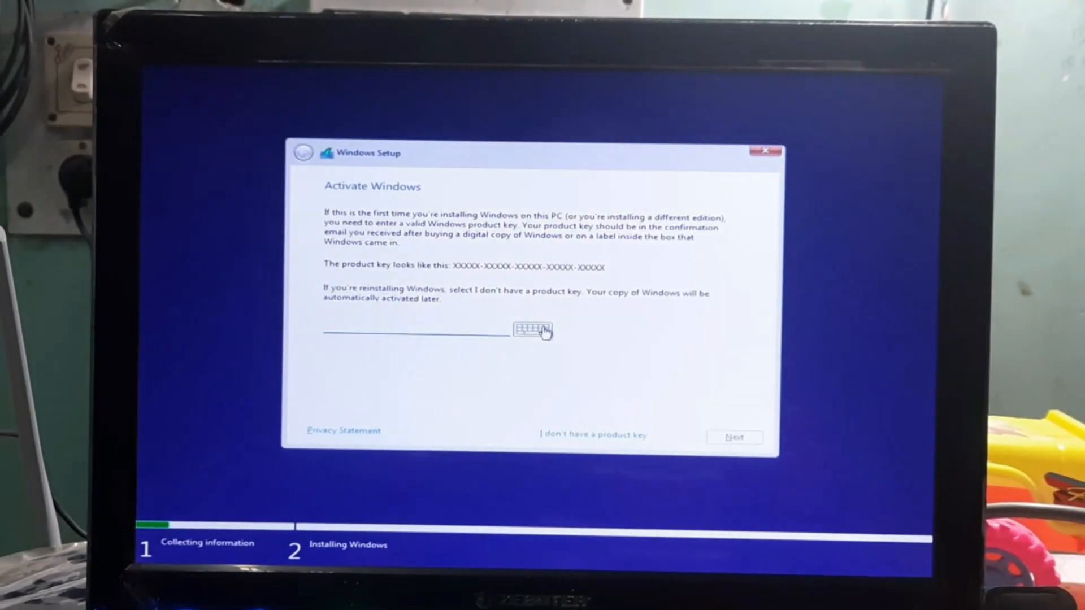
click(593, 434)
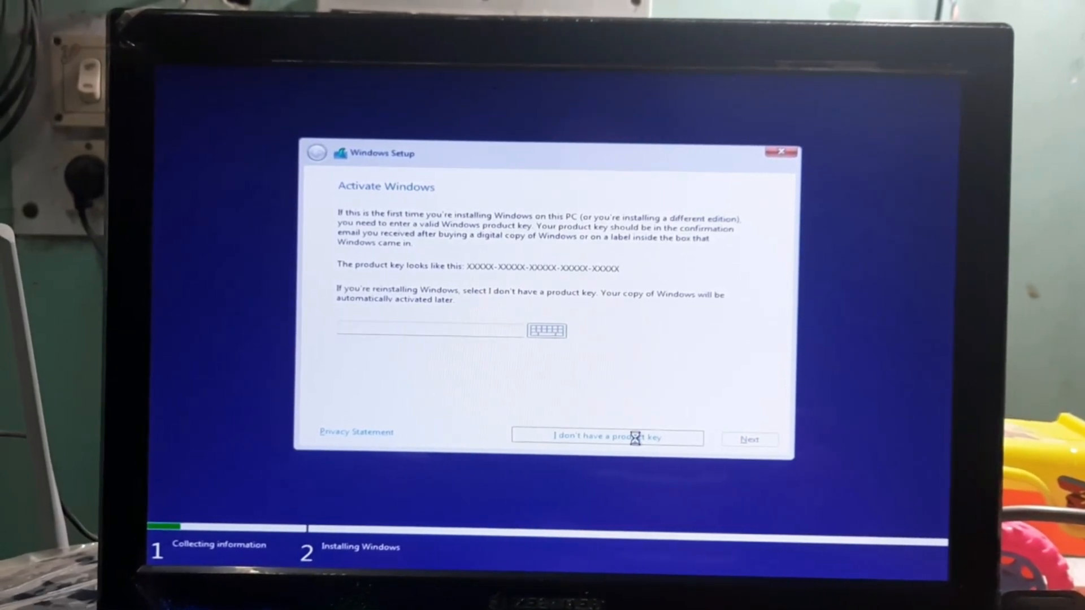
click(608, 436)
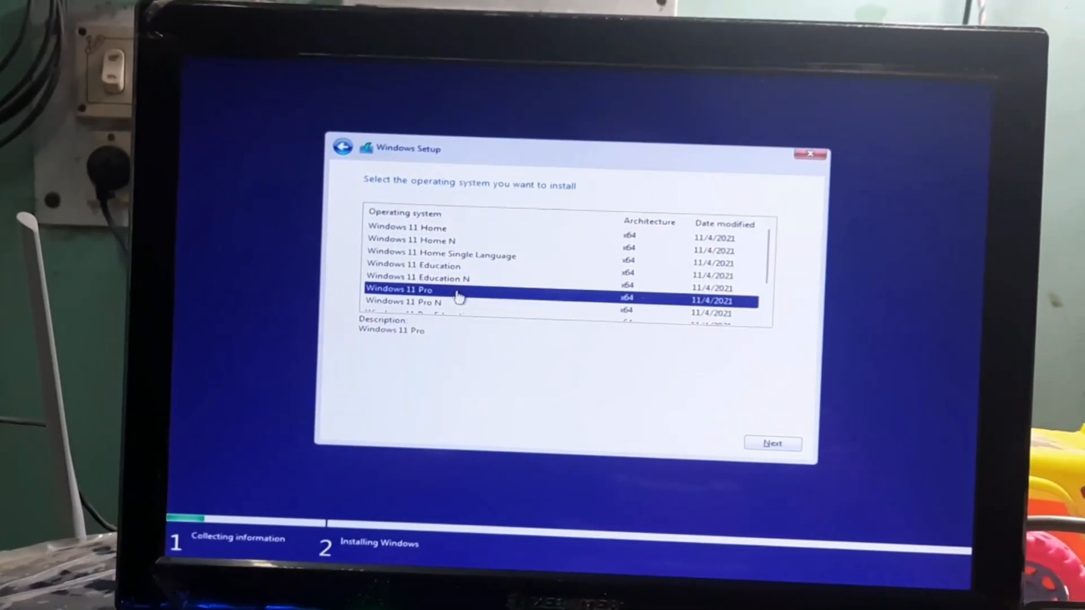
click(771, 443)
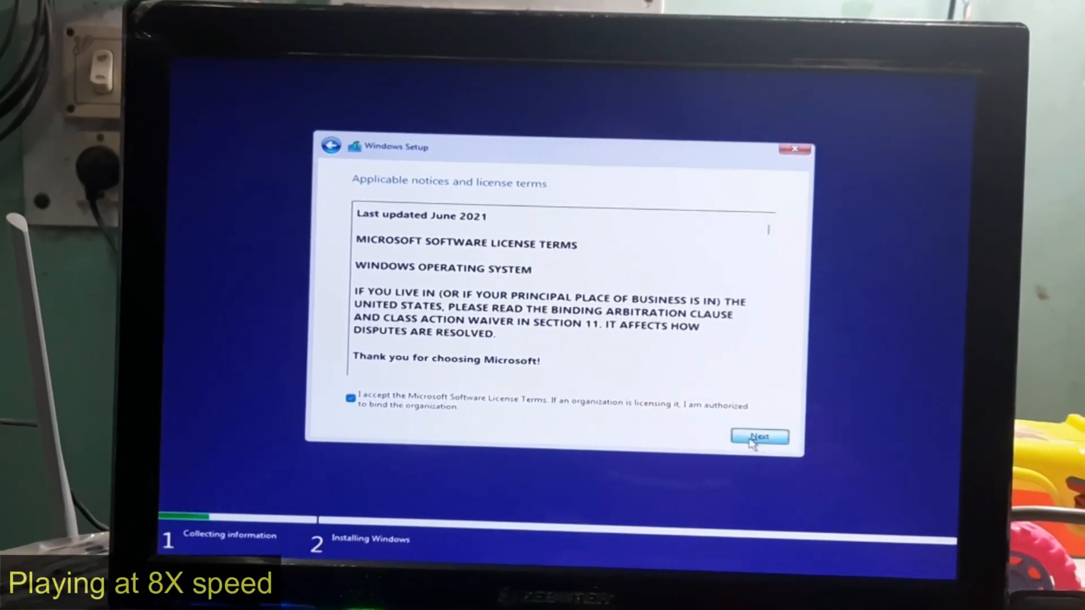
click(759, 436)
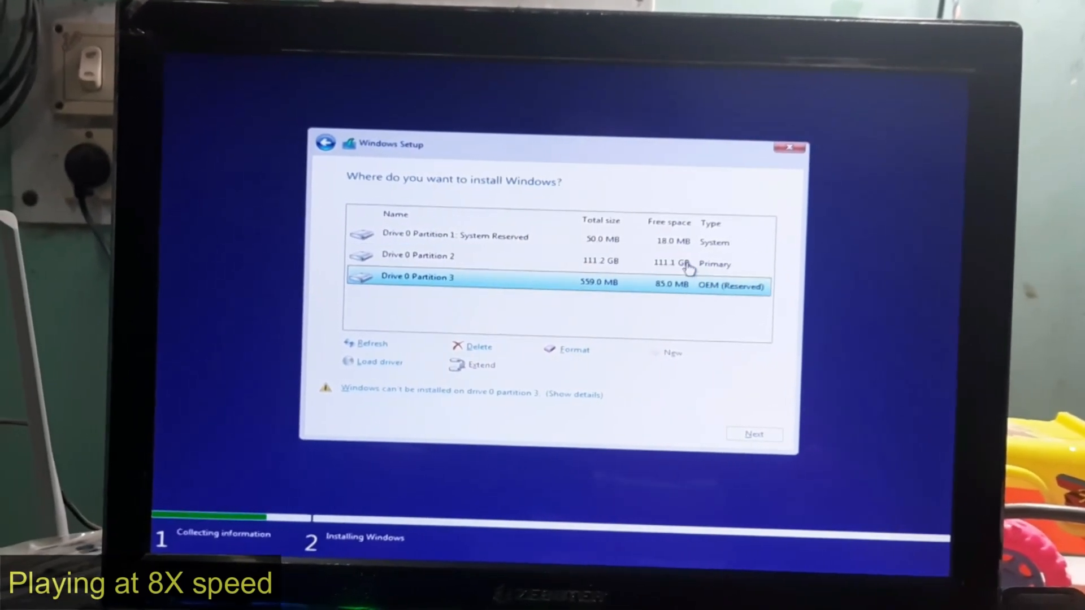
Delete Drive 0's old partitions, create new ones and install onto the 111.7 GB primary partition.
click(476, 347)
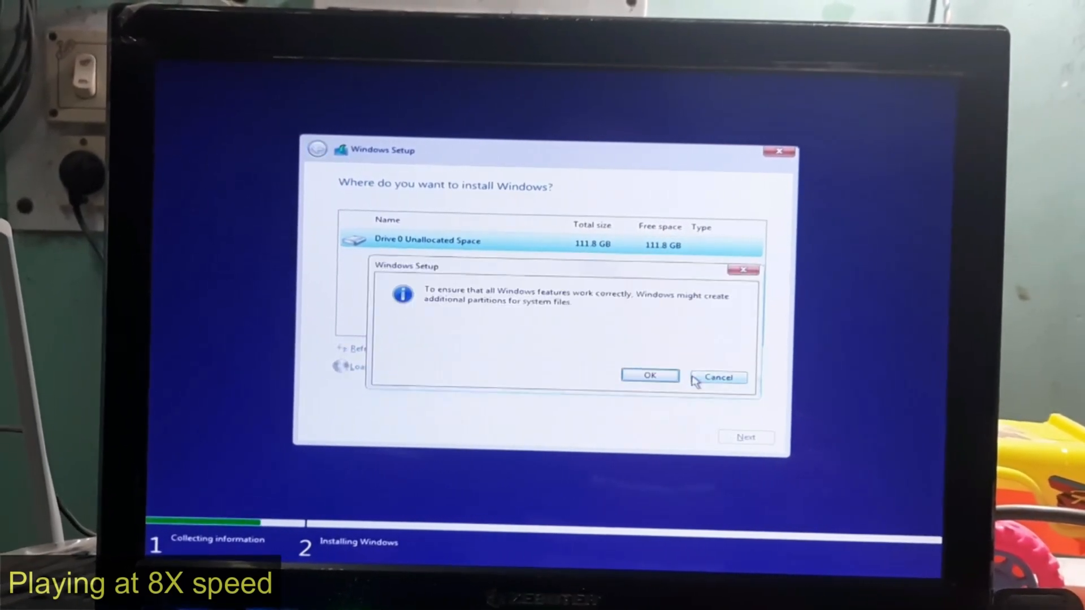
click(648, 375)
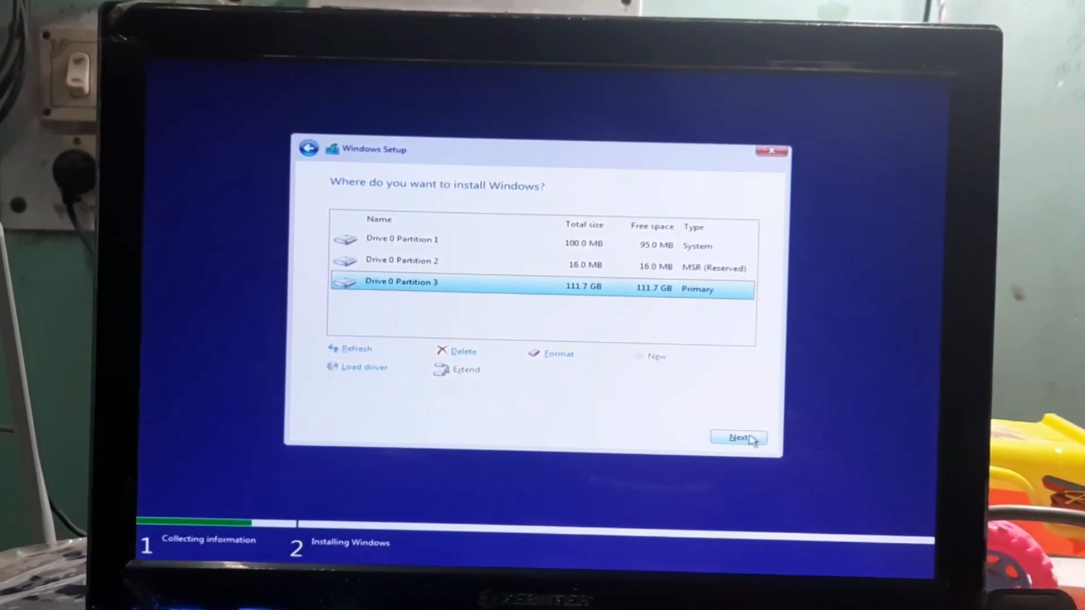
click(736, 438)
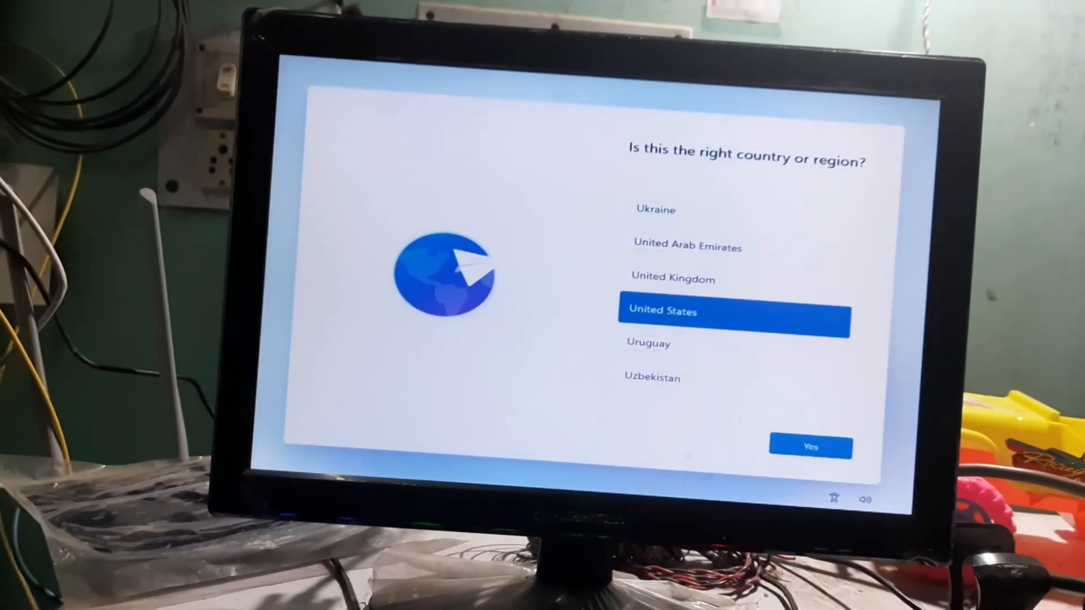
Confirm the country or region and accept SMARTECH_MAGIX as the device name.
scroll(down, 3)
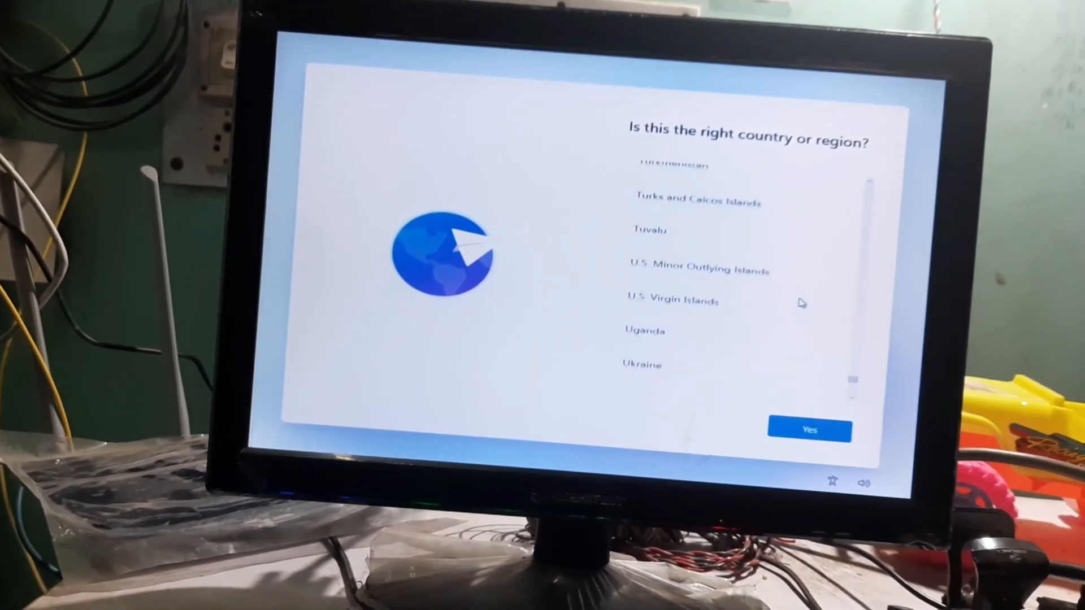
click(809, 430)
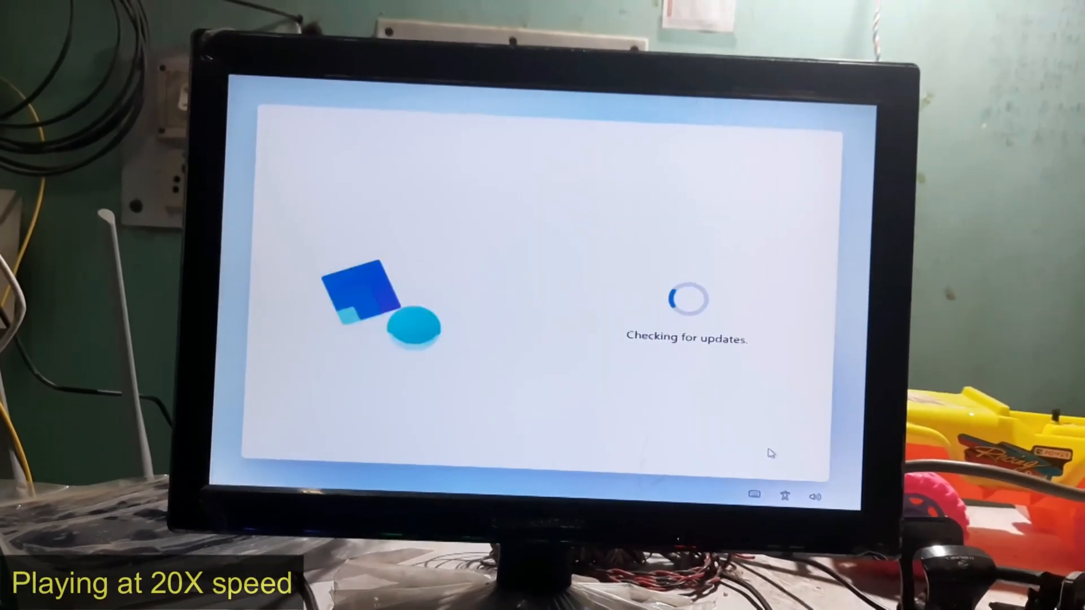
click(753, 494)
text(SMARTECH MAGIX)
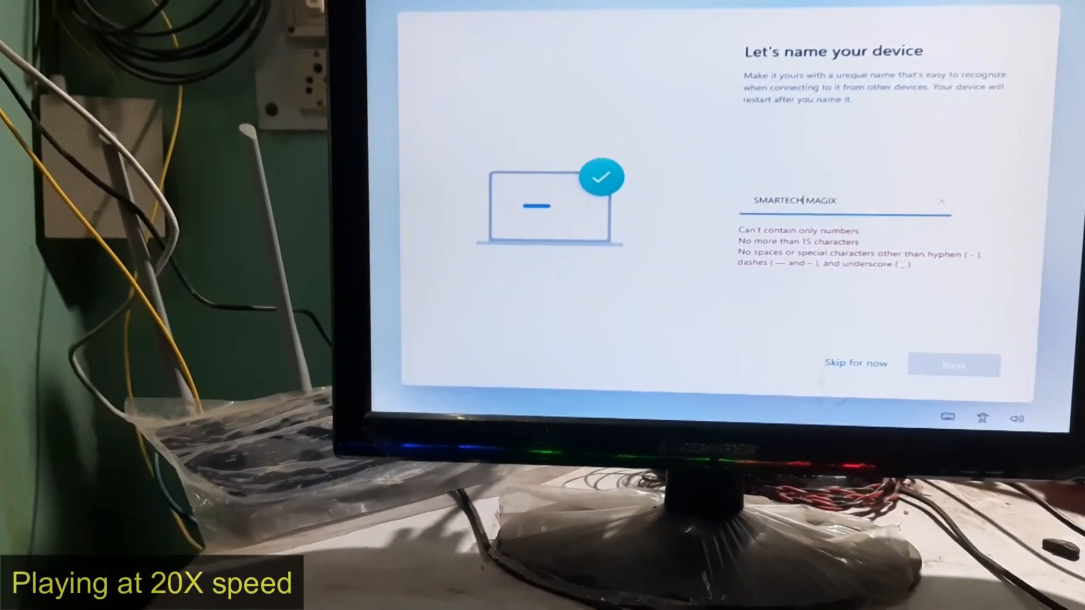
click(954, 365)
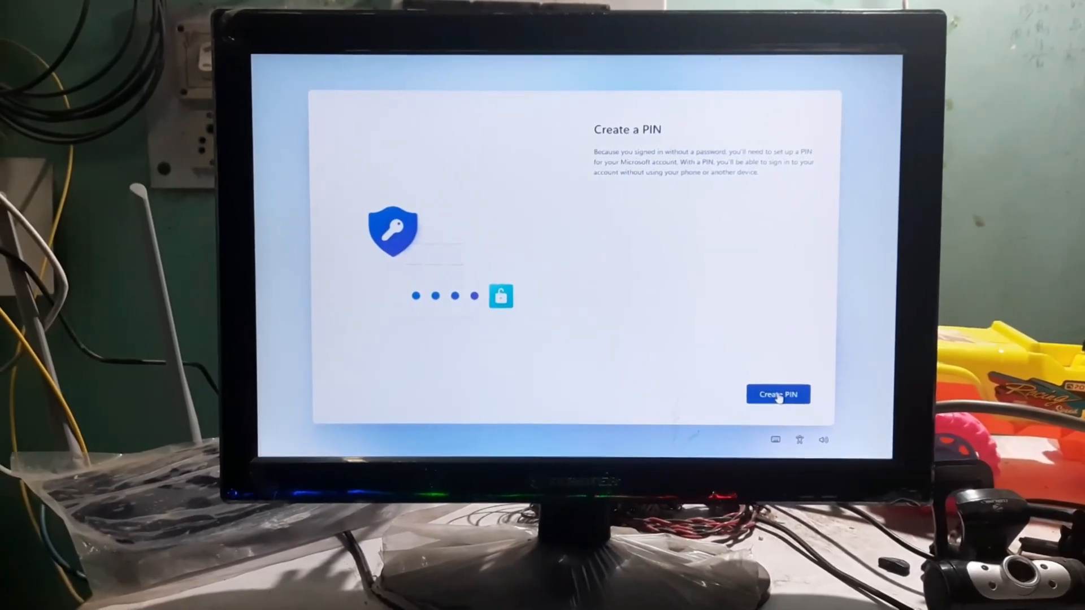
Create and confirm a sign-in PIN, then accept the privacy settings to reach the desktop.
click(777, 393)
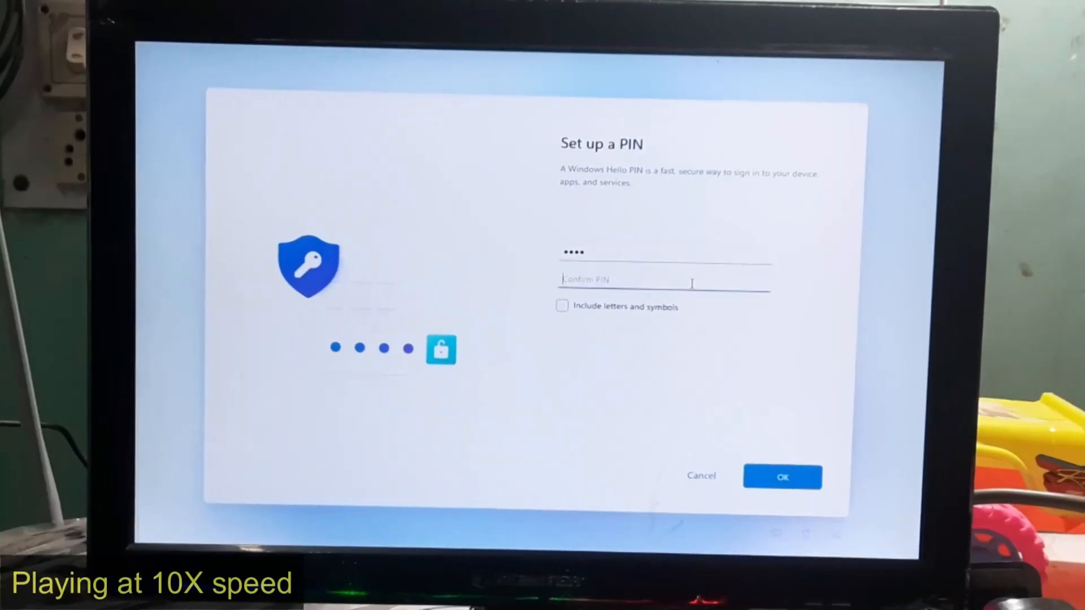
click(782, 476)
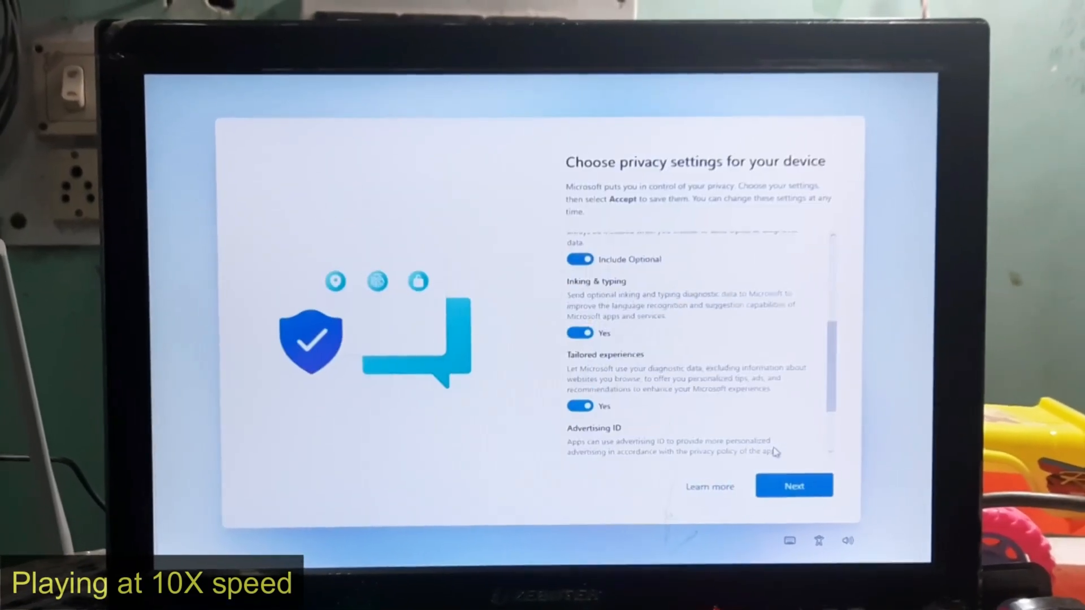
click(793, 485)
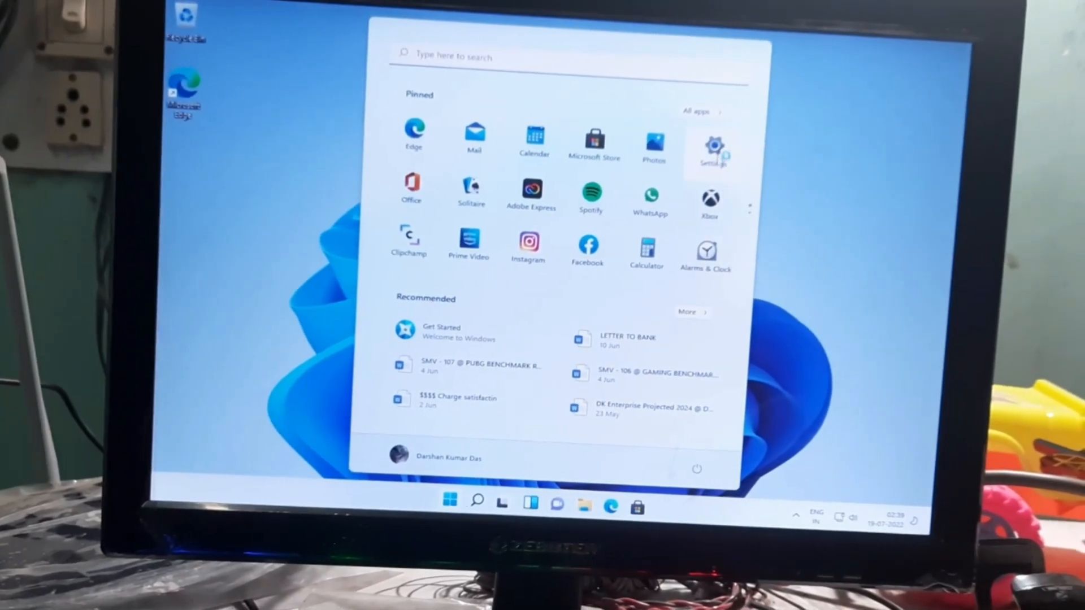
Show the About page listing the i5-2400 processor, 16.0 GB RAM and Windows 11 Pro 21H2.
click(714, 149)
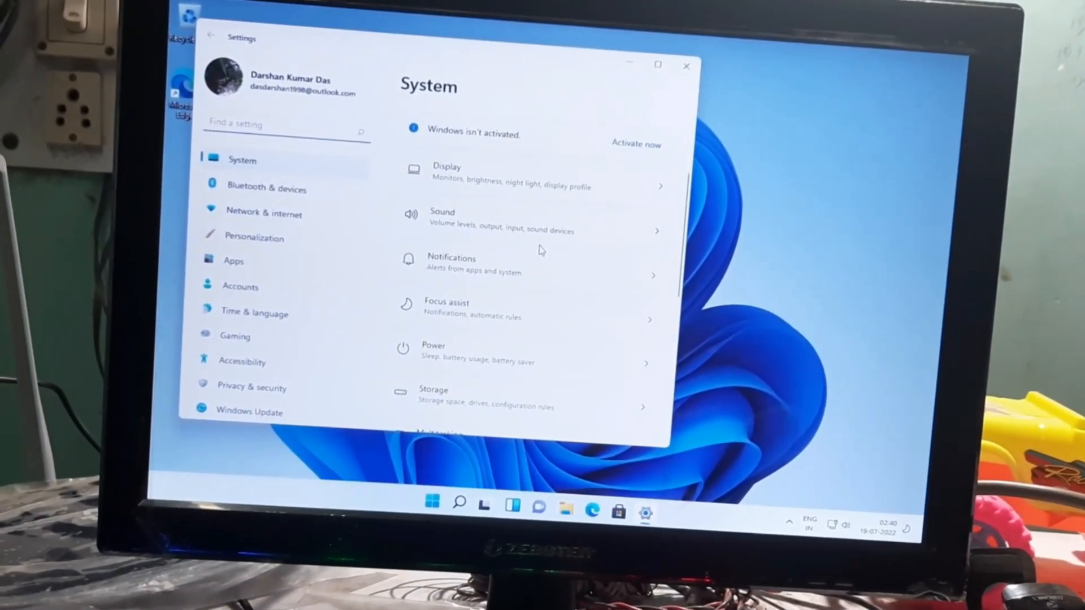
scroll(down, 3)
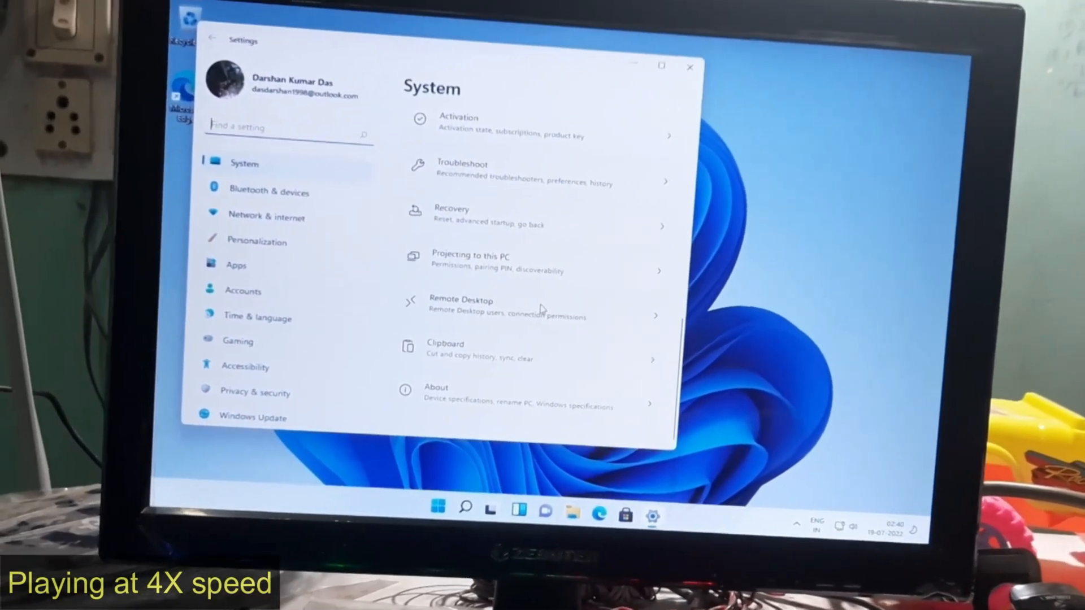
scroll(up, 3)
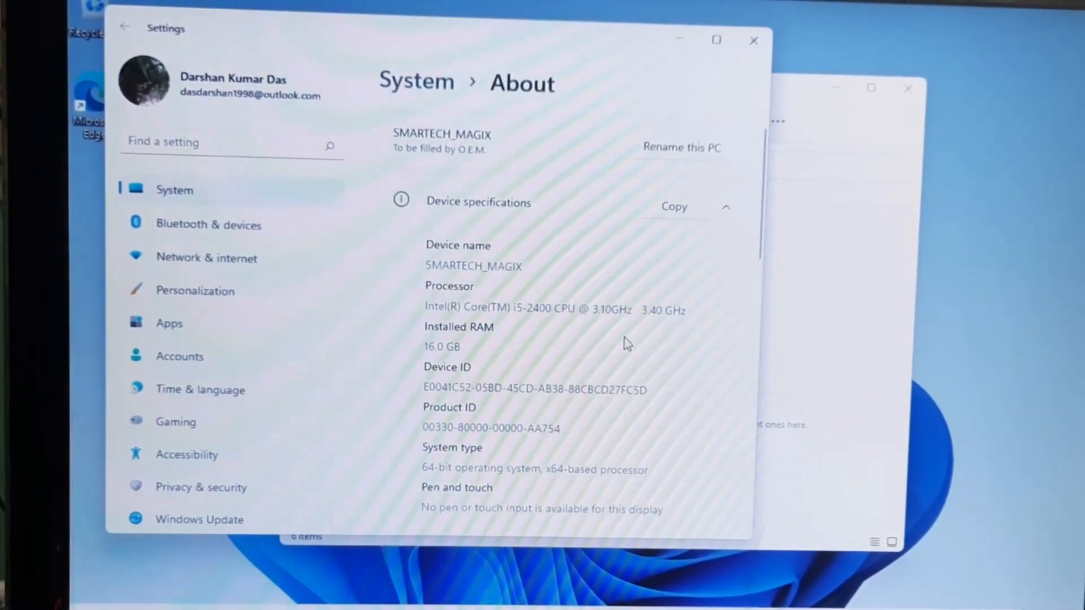
scroll(down, 3)
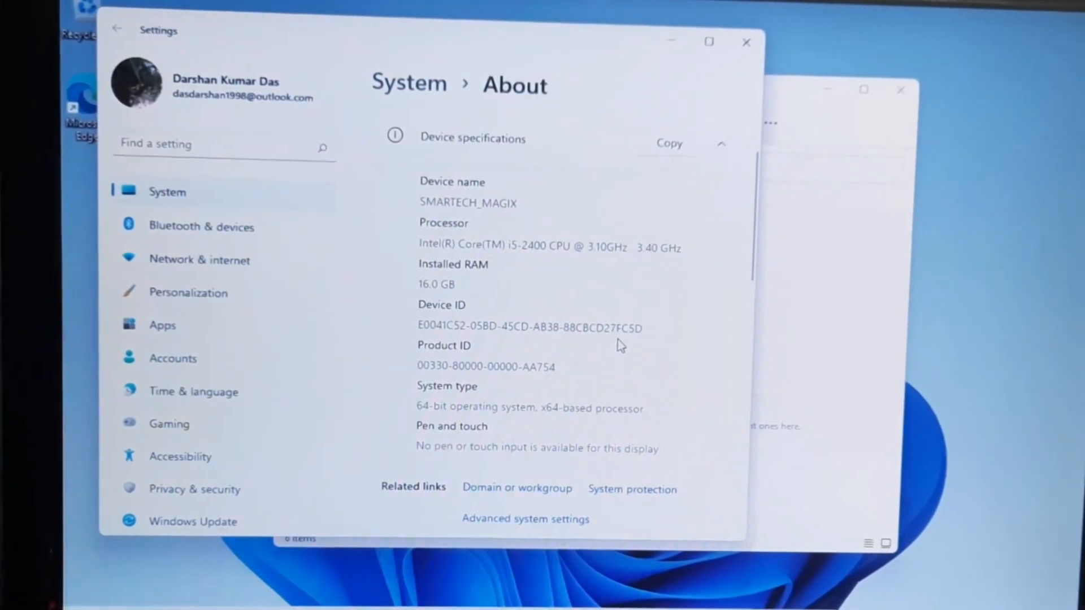
scroll(down, 3)
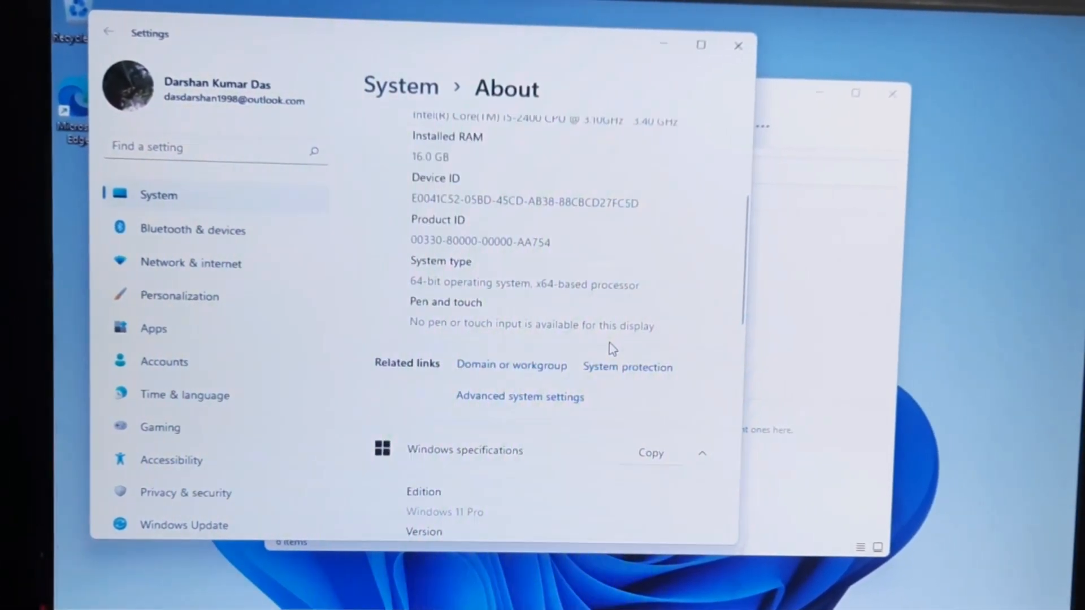
scroll(down, 3)
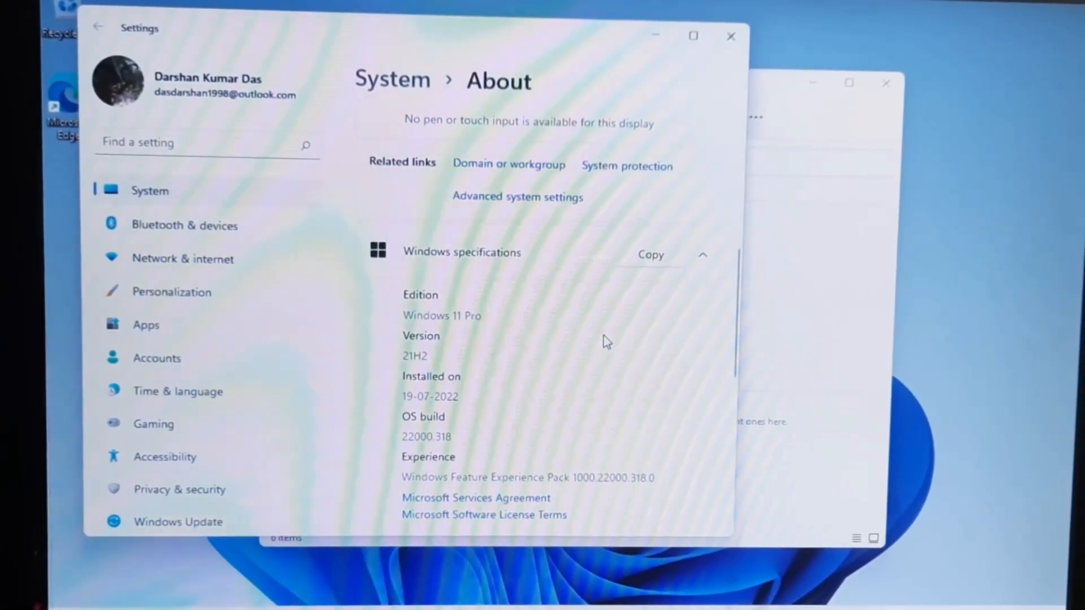
scroll(down, 3)
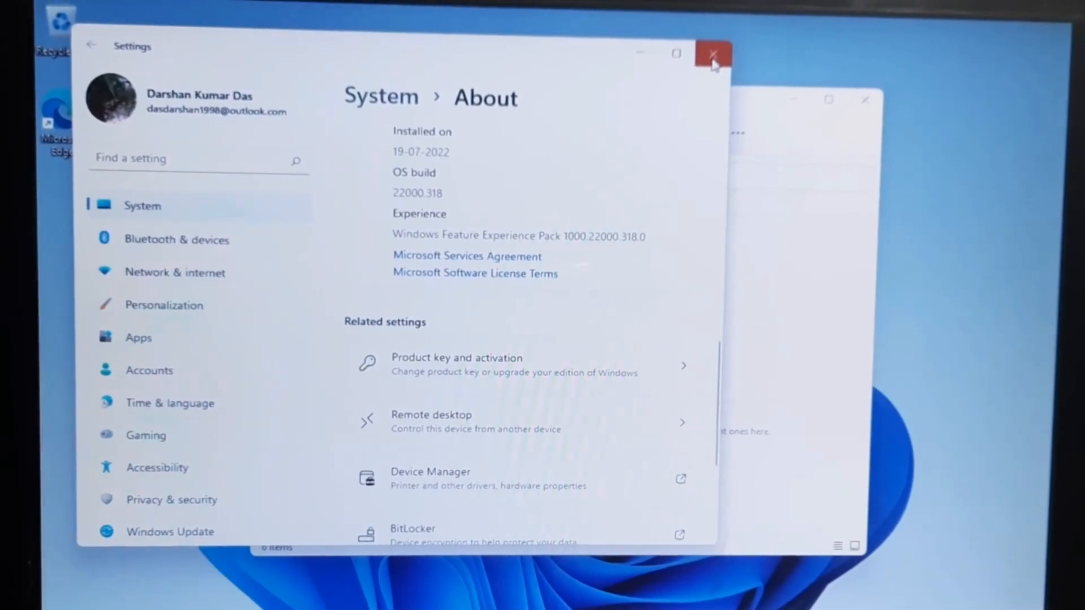
Close Settings, view This PC showing only Local Disk (C:), then close File Explorer.
click(713, 55)
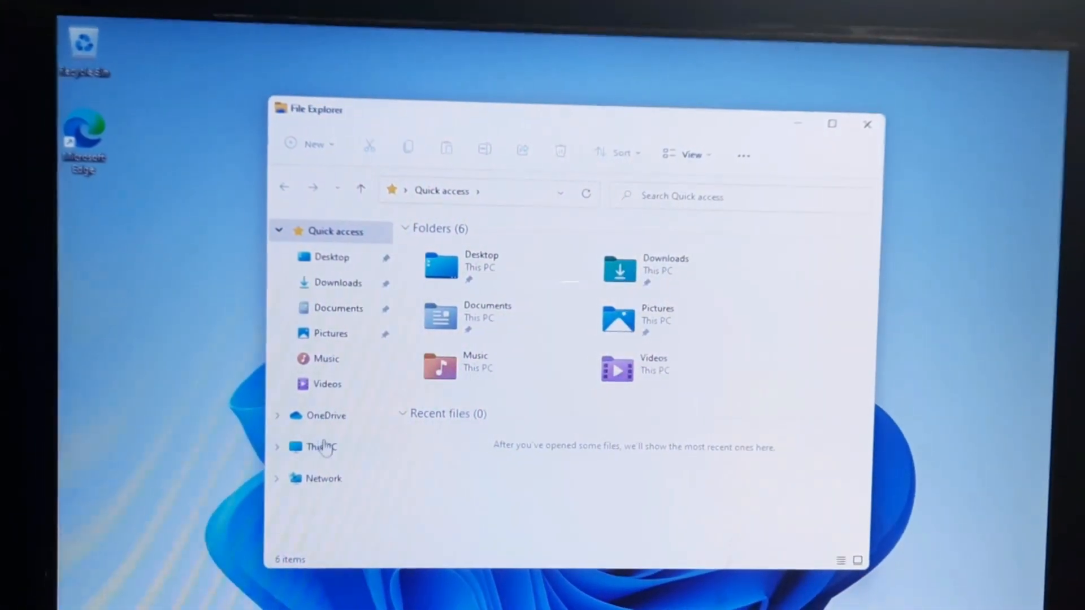
click(320, 446)
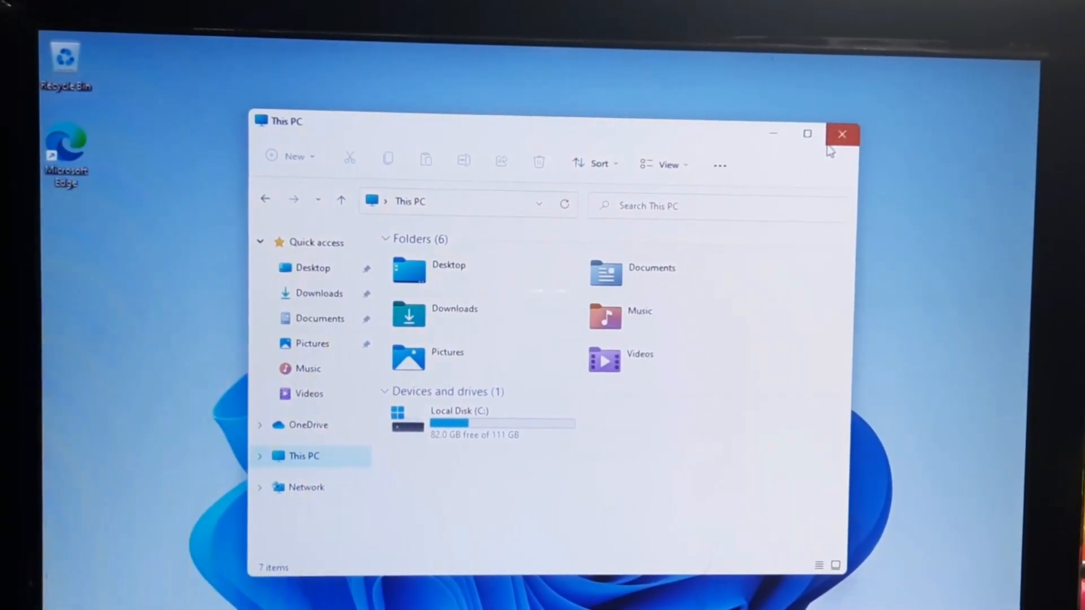
click(842, 133)
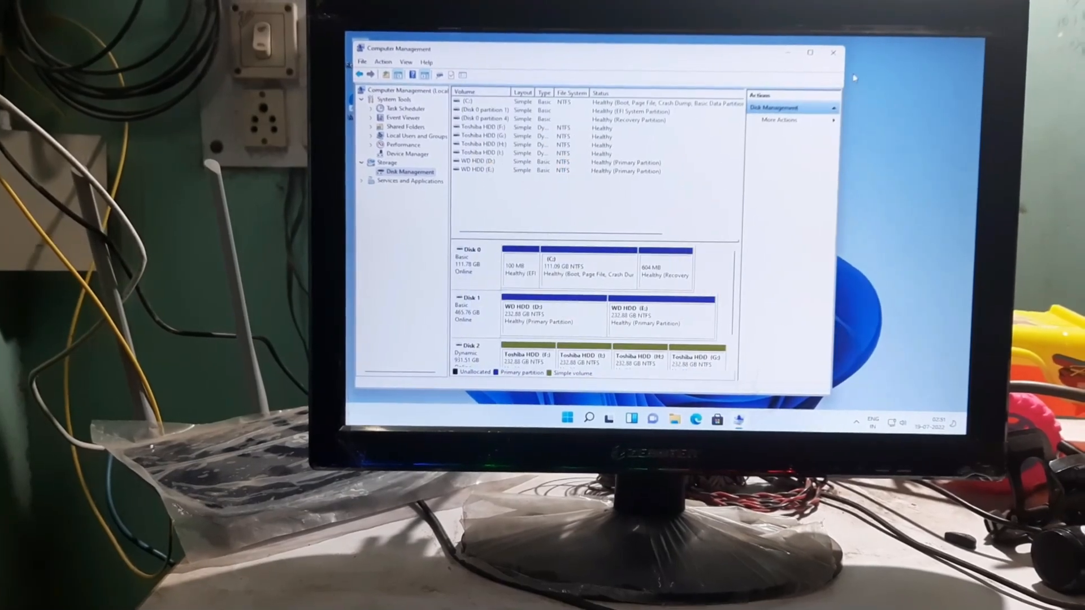
Close Computer Management after reviewing Disks 0, 1 and 2, leaving a clean desktop.
click(832, 52)
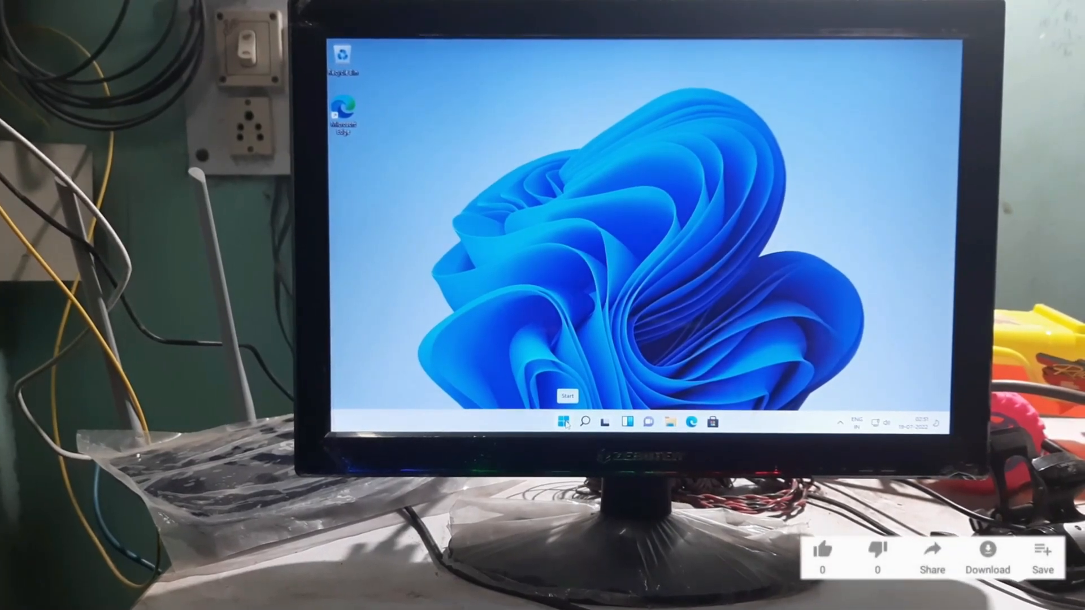
click(822, 553)
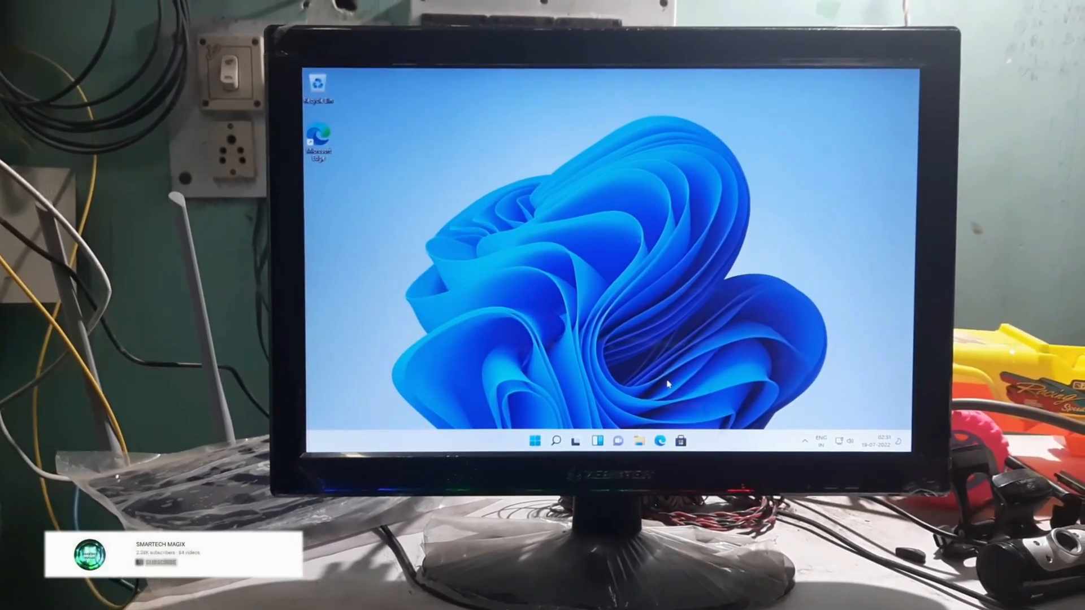
click(161, 562)
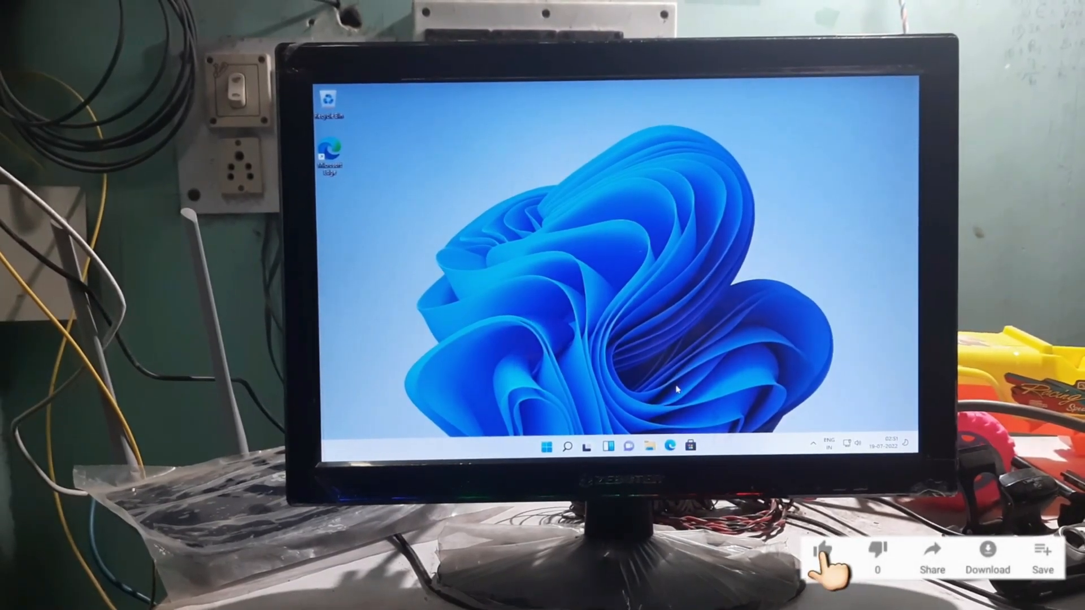
click(825, 548)
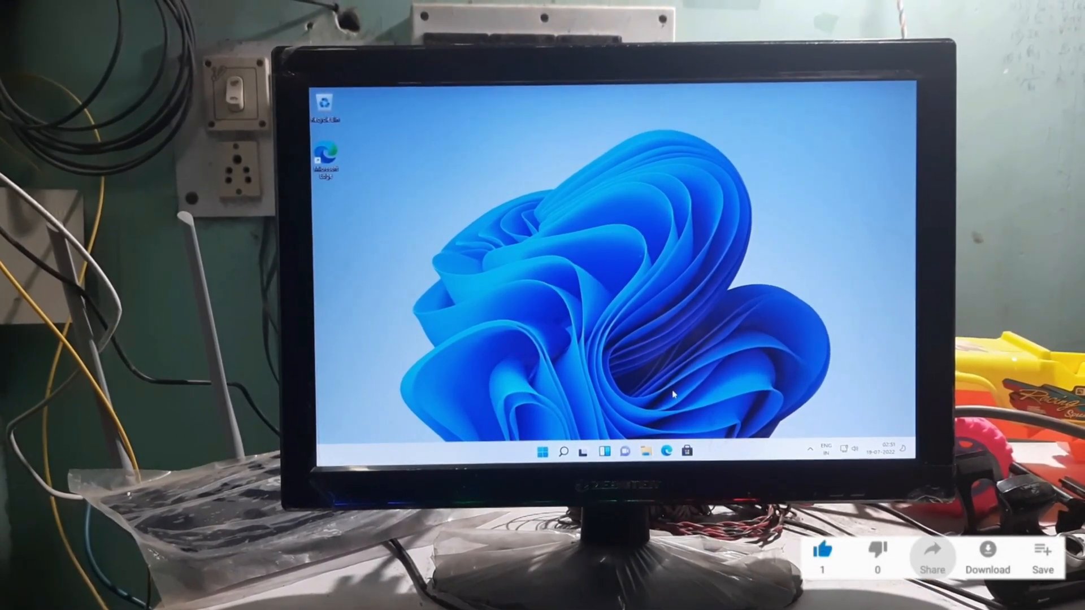